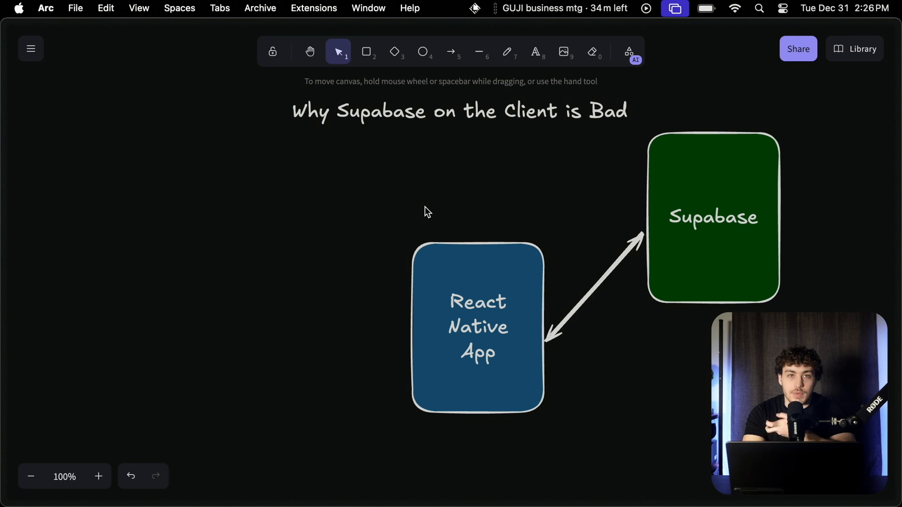
pyautogui.moveTo(512, 274)
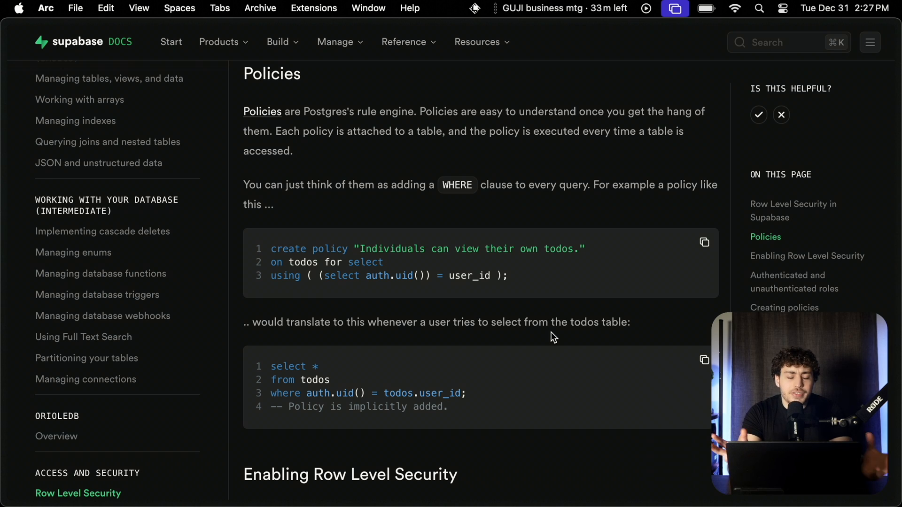
pyautogui.moveTo(427, 320)
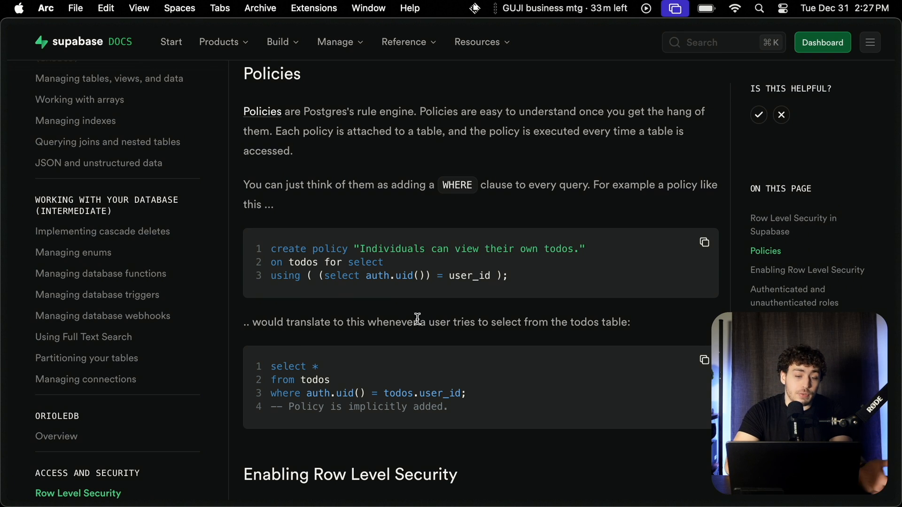
pyautogui.moveTo(357, 244)
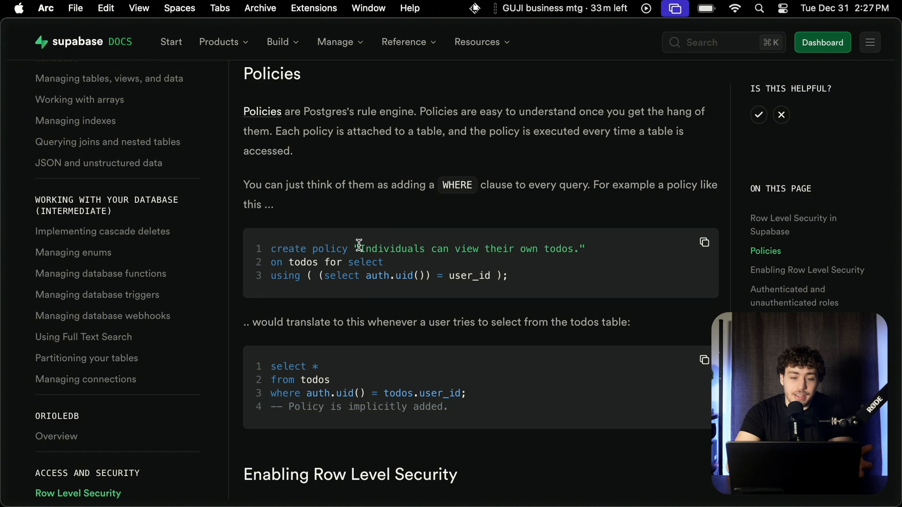
pyautogui.moveTo(321, 246)
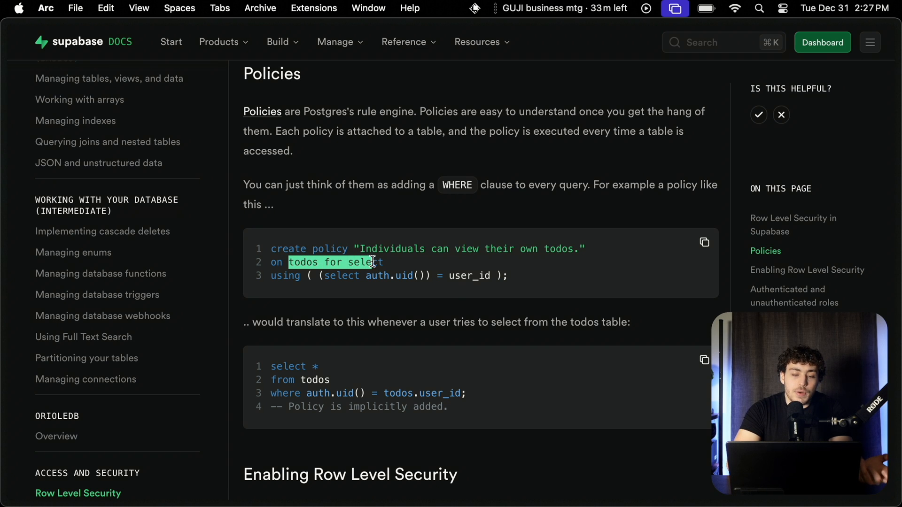
pyautogui.click(299, 262)
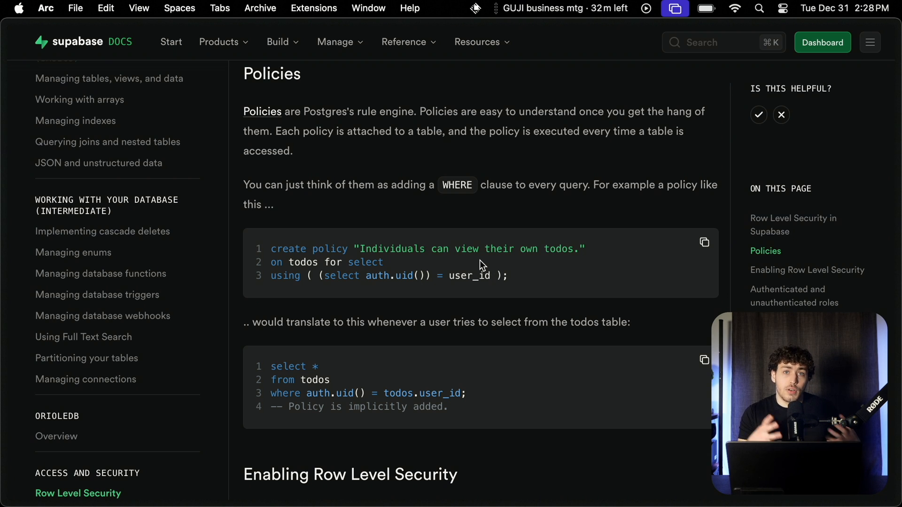
pyautogui.moveTo(470, 313)
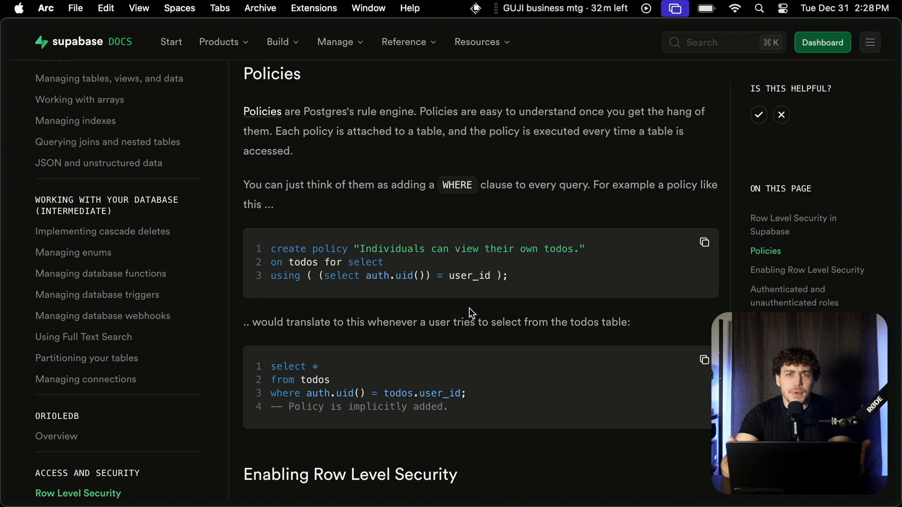
pyautogui.moveTo(410, 306)
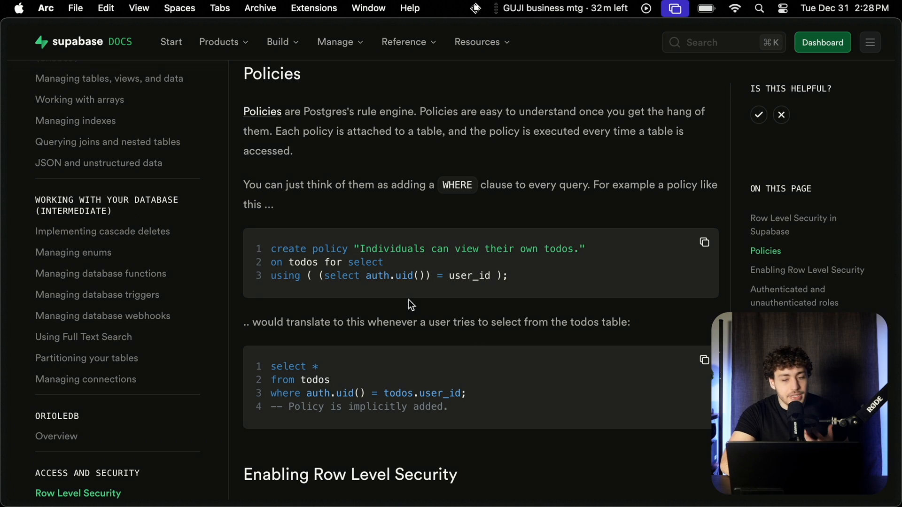
pyautogui.moveTo(394, 276)
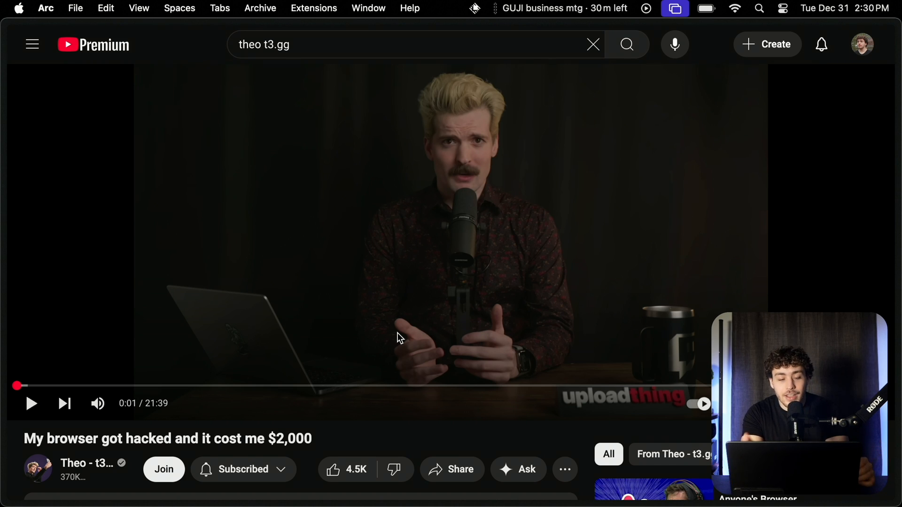
pyautogui.moveTo(306, 338)
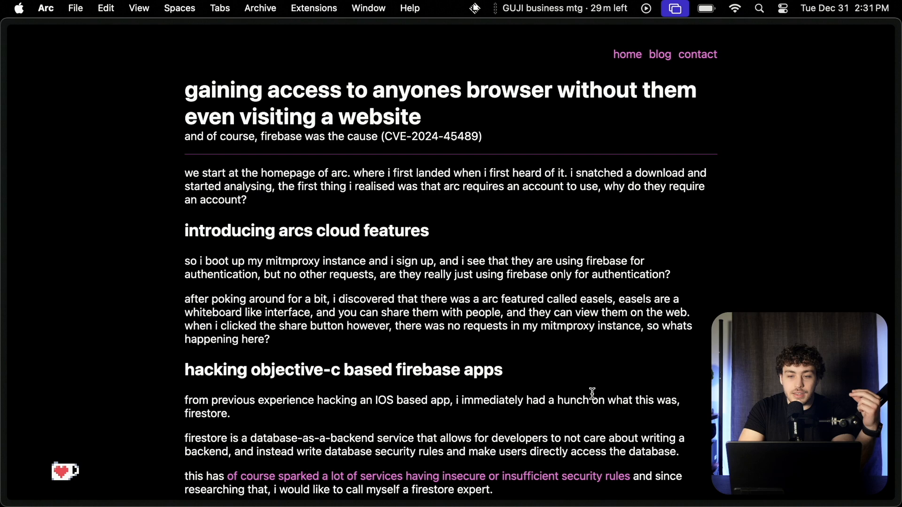
# Scroll the Arc Firebase exploit post down to its Objective-C Firebase hacking section and Frida script
pyautogui.scroll(-3)
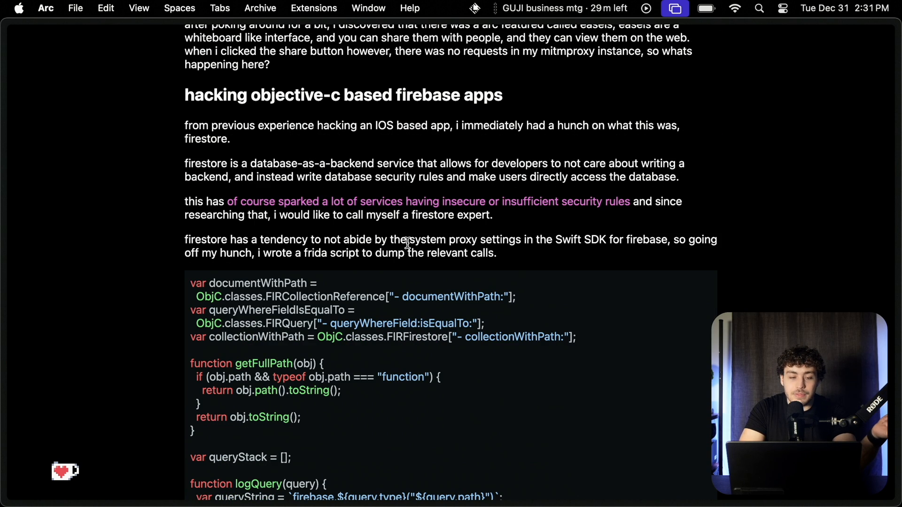
pyautogui.moveTo(500, 204)
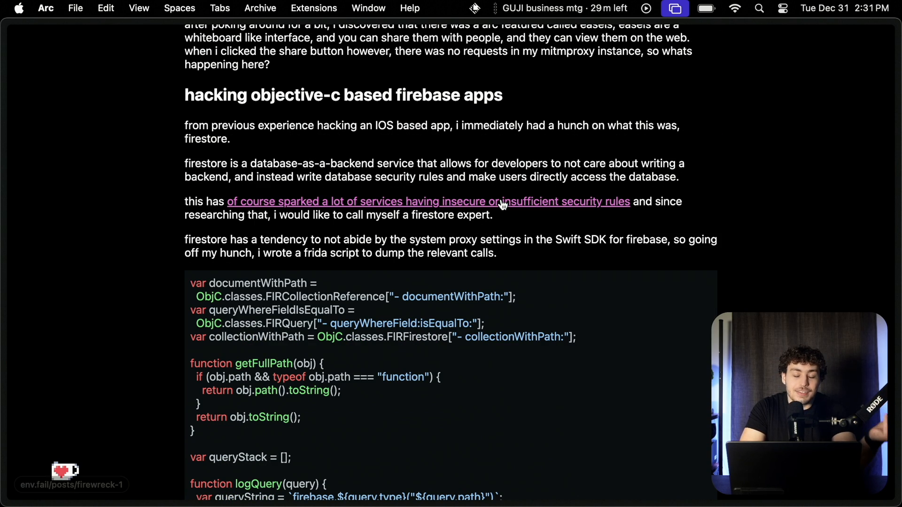